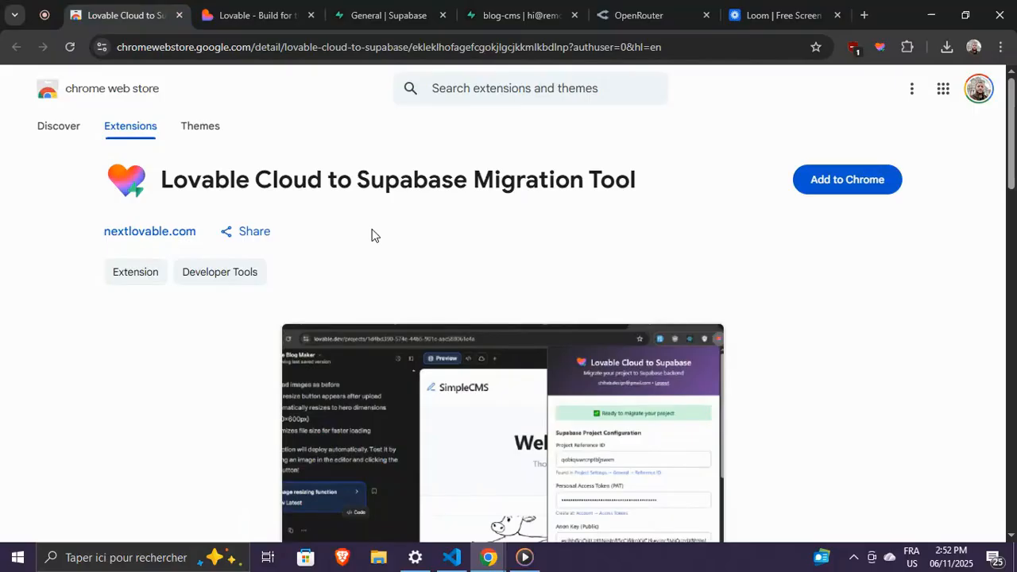
{"action": "mouse_move", "coordinate": [167, 173]}
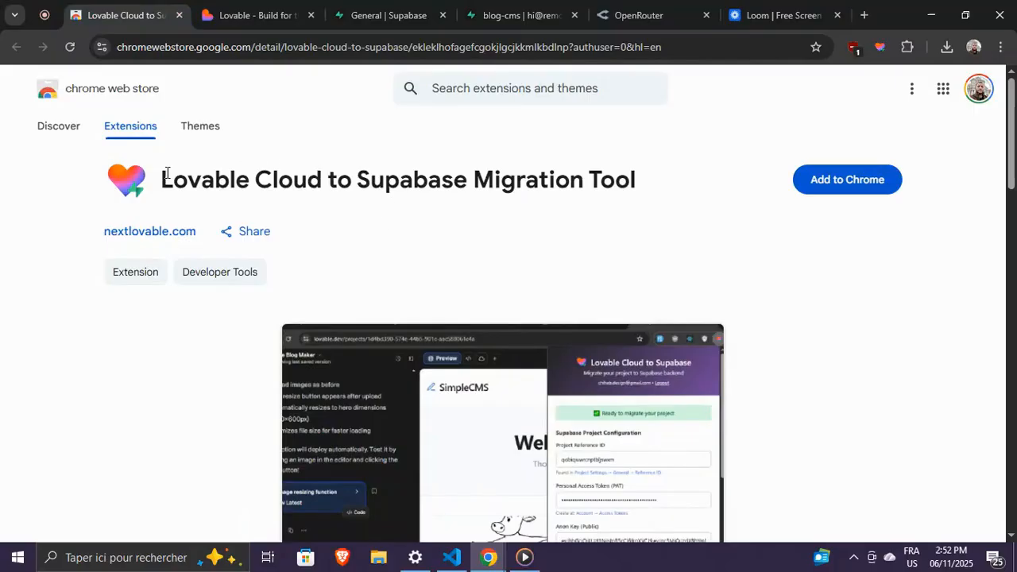
Step: Open Supabase's Access Tokens page from the migration extension's prefilled Supabase configuration
{"action": "triple_click", "coordinate": [397, 178]}
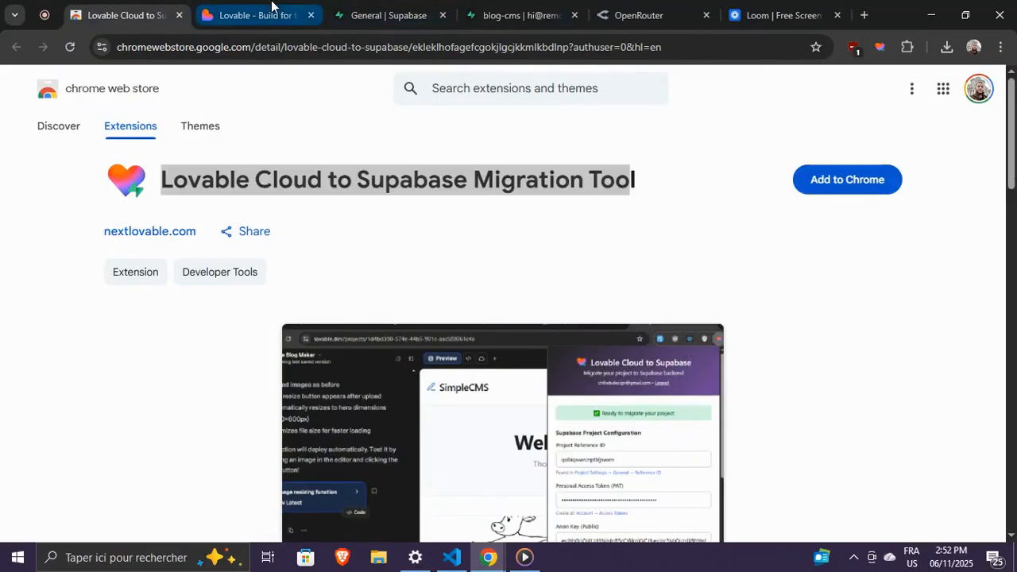
{"action": "left_click", "coordinate": [258, 15]}
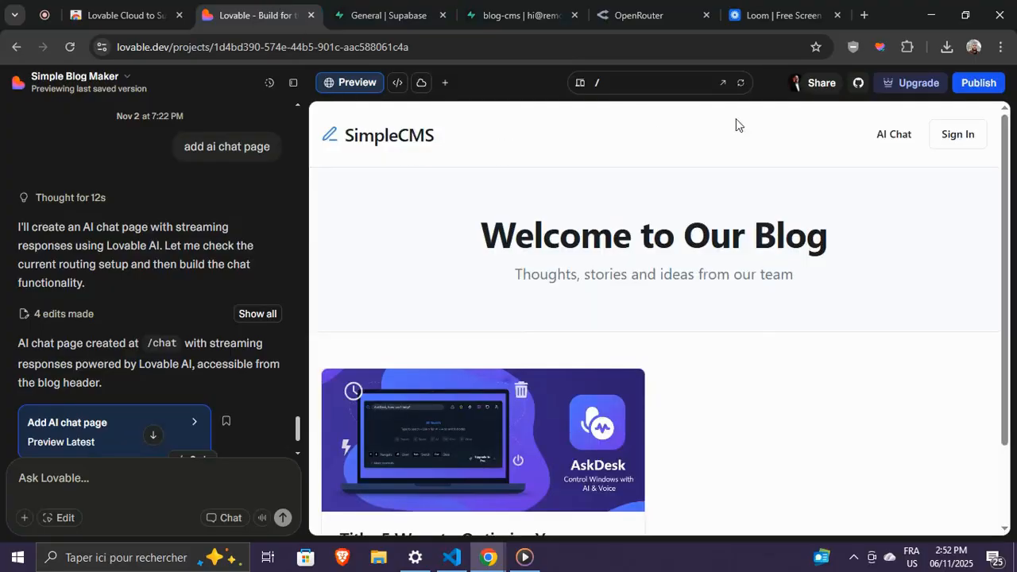
{"action": "left_click", "coordinate": [907, 47]}
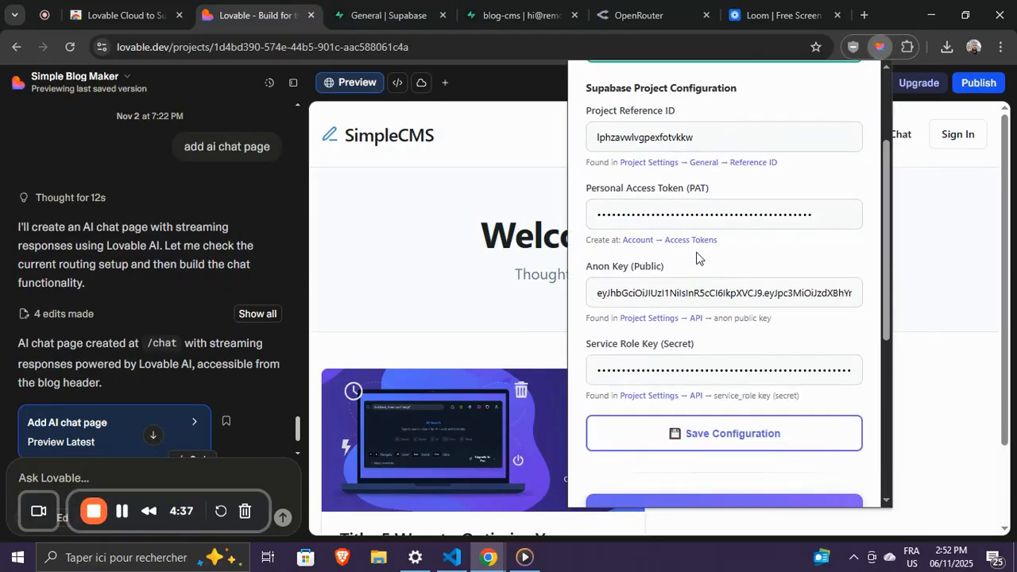
{"action": "mouse_move", "coordinate": [660, 264]}
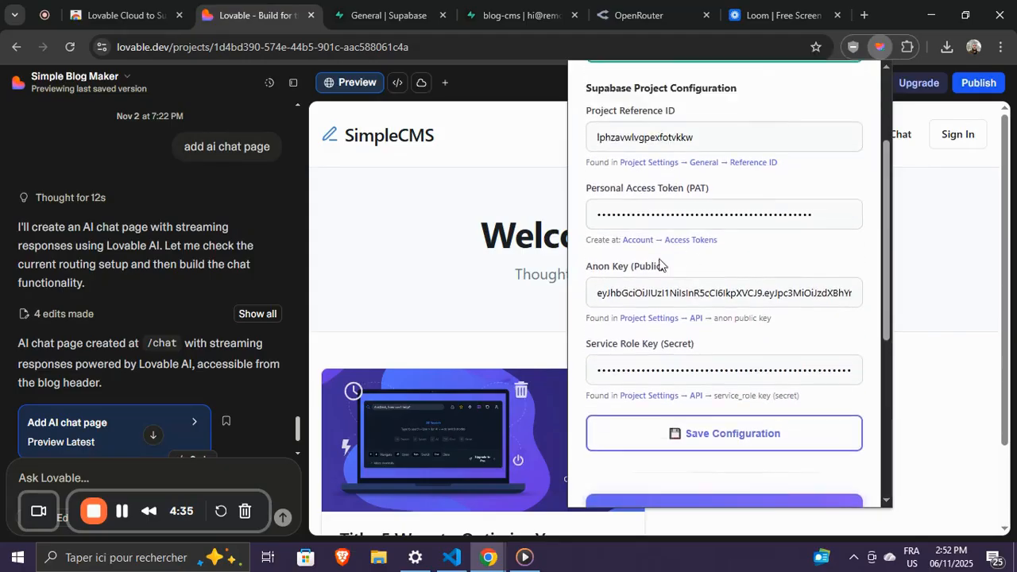
{"action": "mouse_move", "coordinate": [680, 246]}
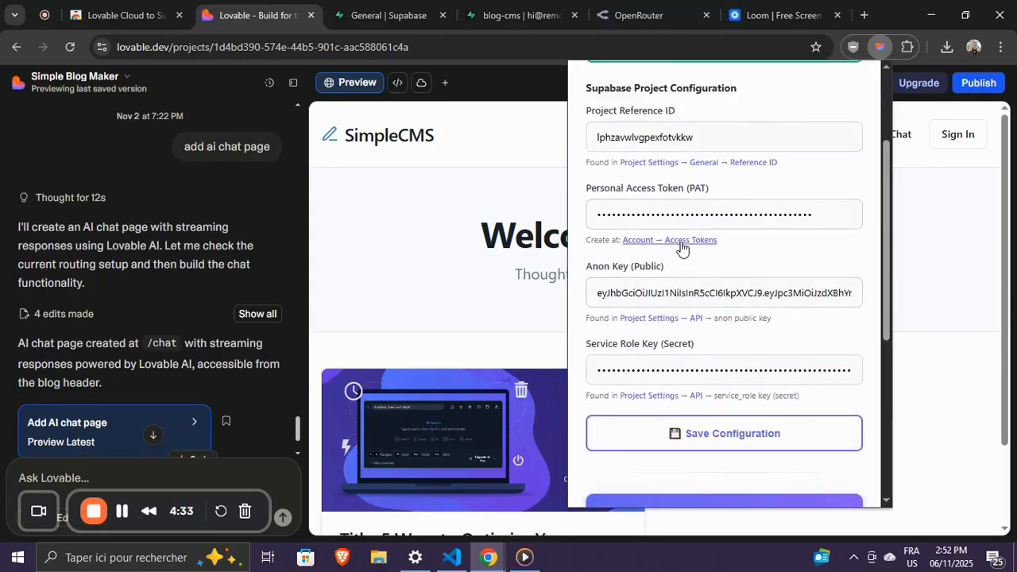
{"action": "left_click", "coordinate": [694, 240]}
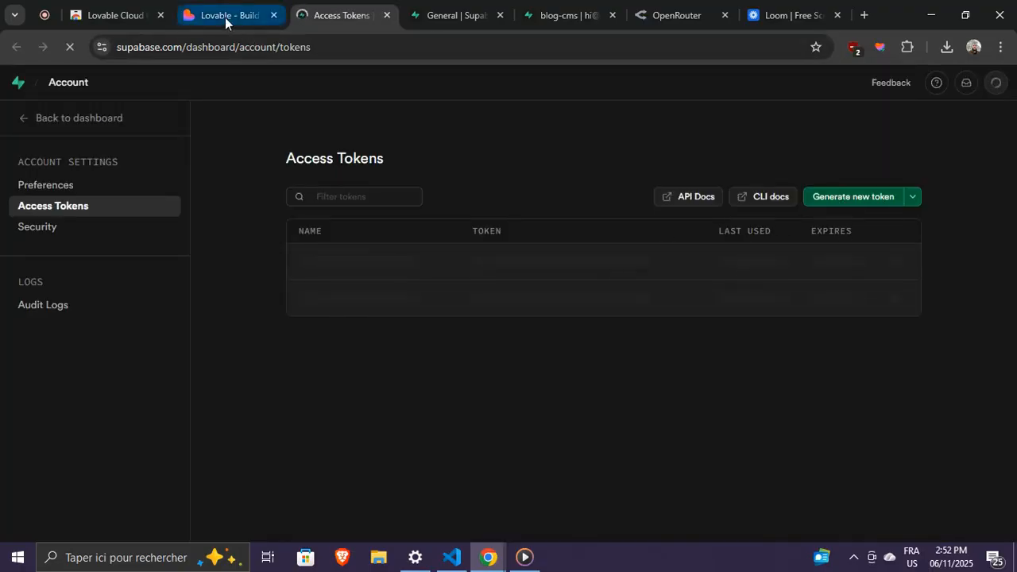
Step: Reopen the migration extension's saved Supabase configuration and start the migration
{"action": "left_click", "coordinate": [231, 15]}
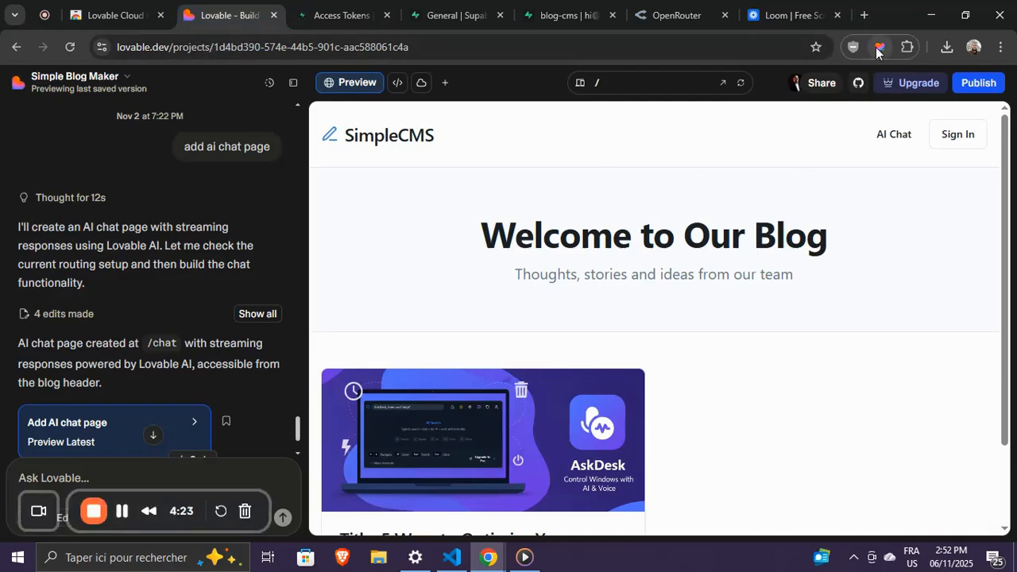
{"action": "left_click", "coordinate": [880, 46]}
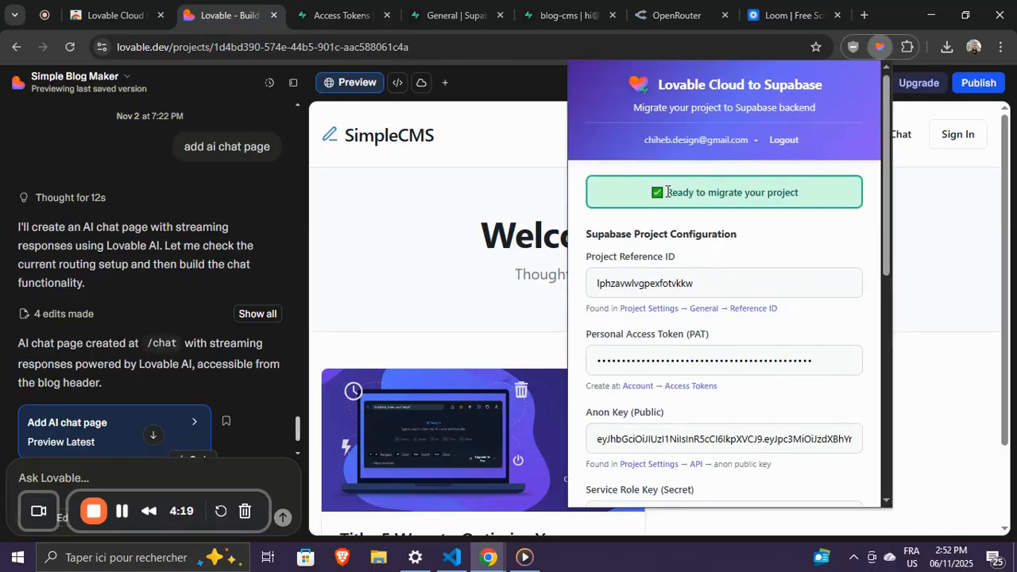
{"action": "left_click", "coordinate": [723, 355]}
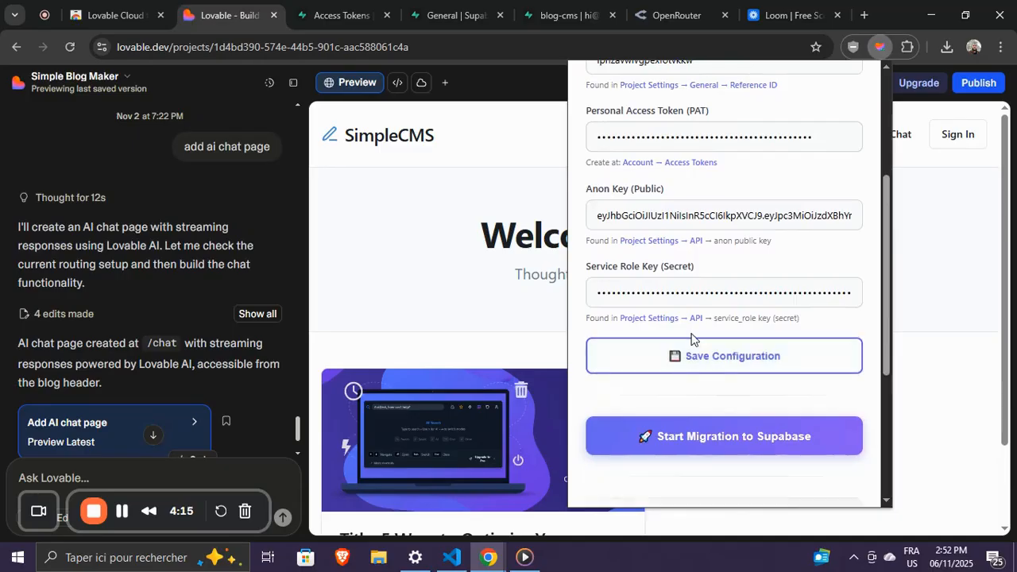
{"action": "scroll", "scroll_direction": "down", "scroll_amount": 3}
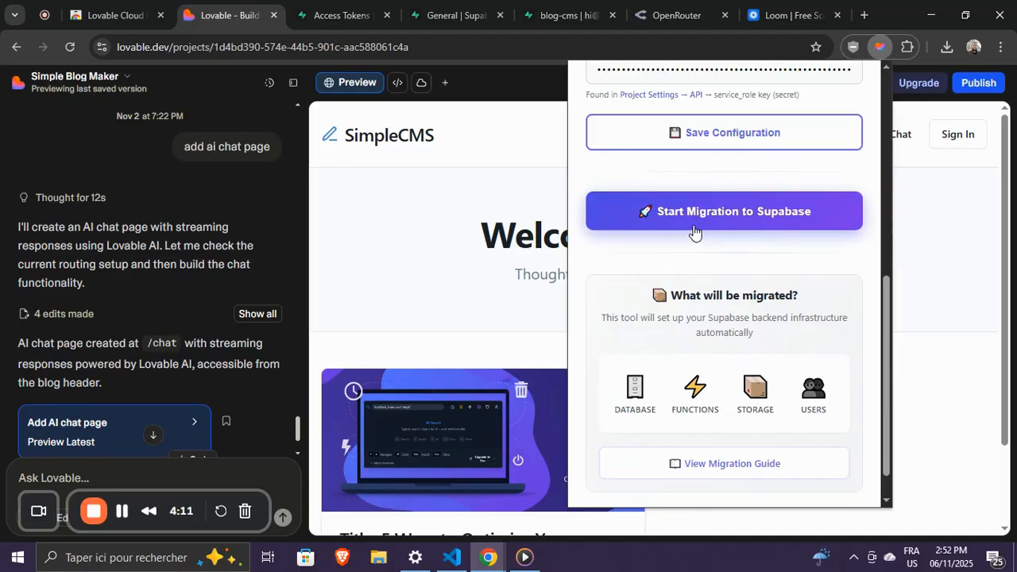
{"action": "scroll", "scroll_direction": "up", "scroll_amount": 3}
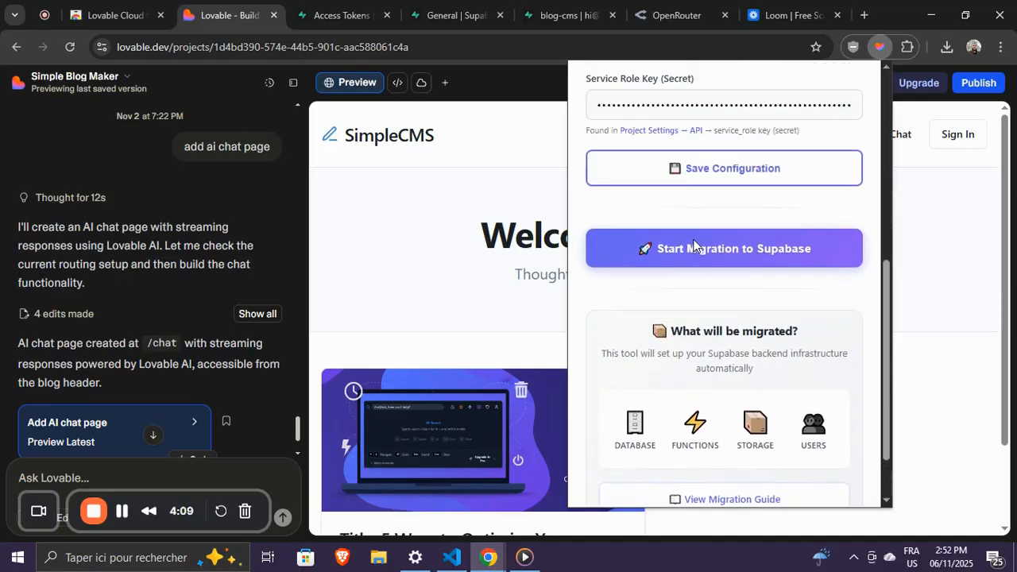
{"action": "mouse_move", "coordinate": [694, 258]}
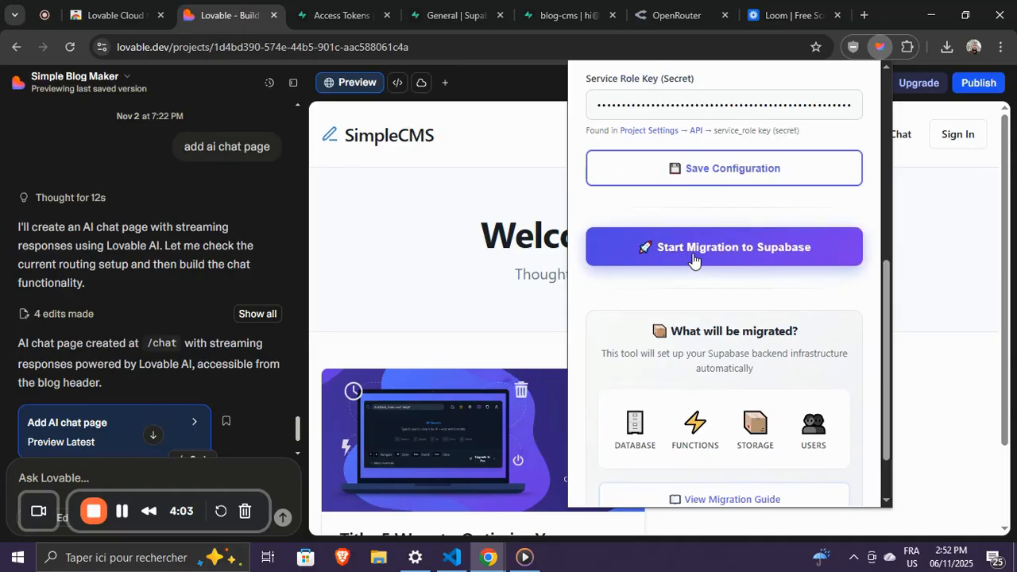
{"action": "left_click", "coordinate": [722, 246]}
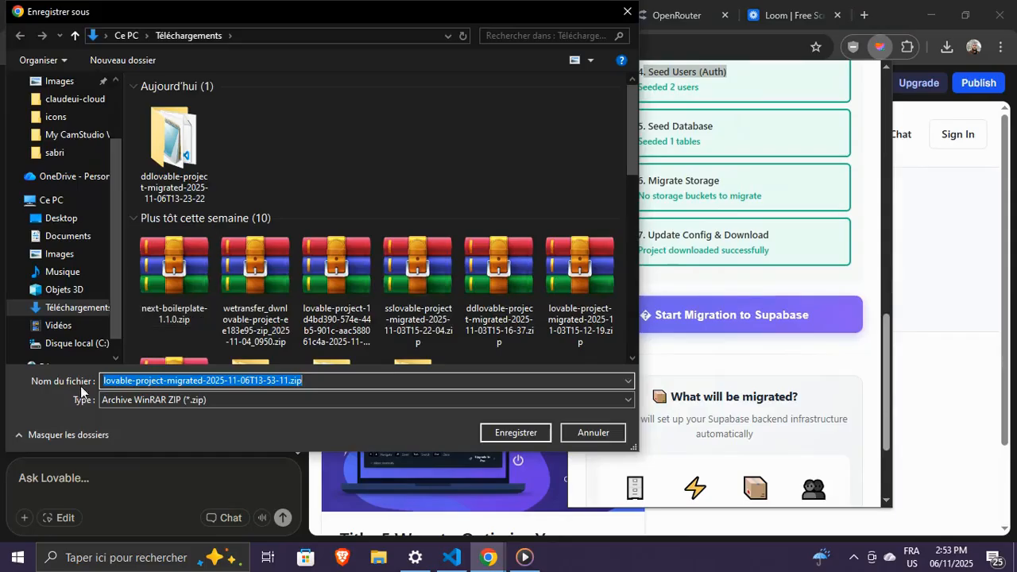
Step: Save the migrated project zip archive once all migration steps finish
{"action": "left_click", "coordinate": [335, 266]}
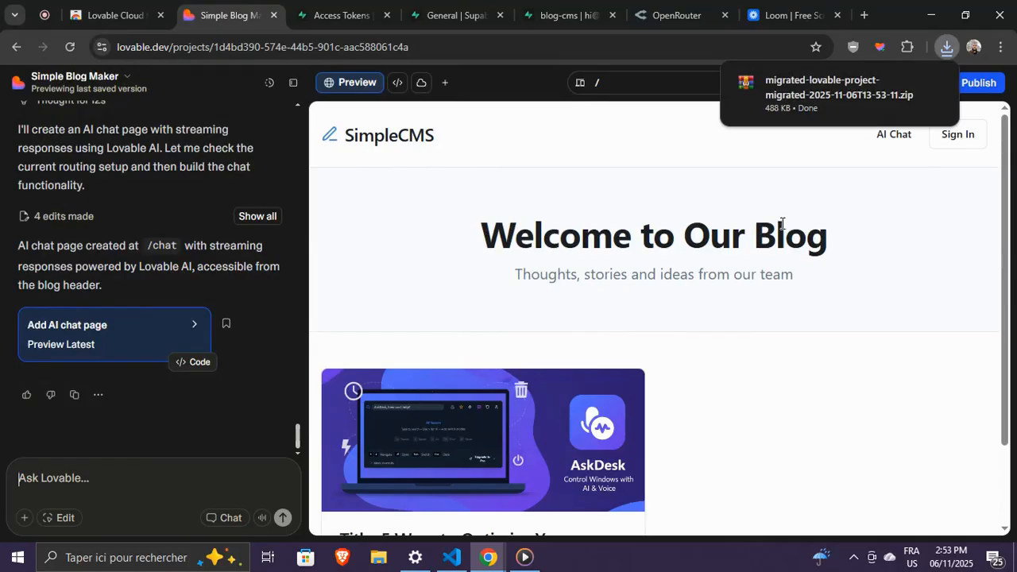
{"action": "mouse_move", "coordinate": [419, 132]}
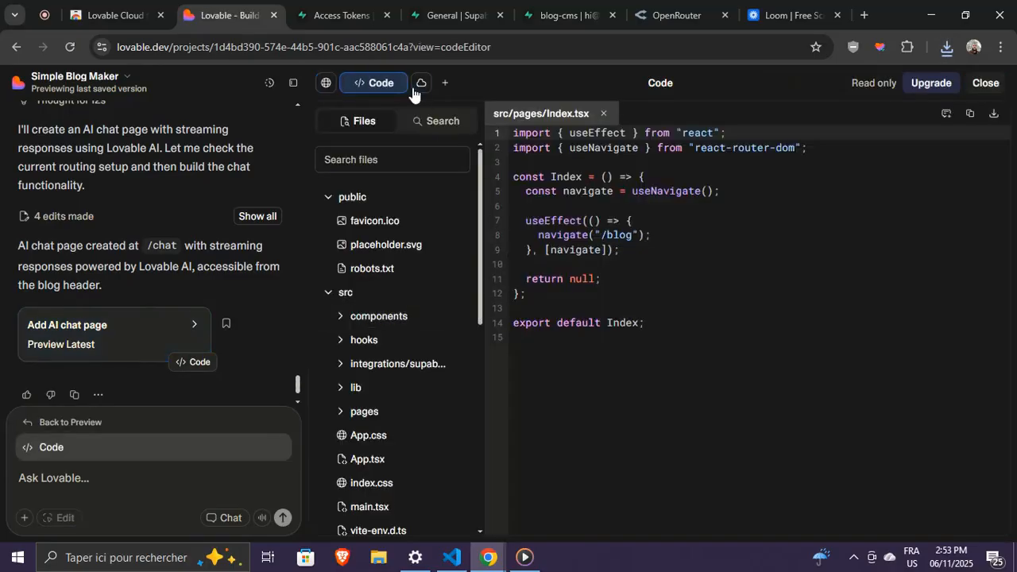
Step: Review the Cloud backend overview and signed-up users, then go to Supabase blog-cms
{"action": "left_click", "coordinate": [403, 83]}
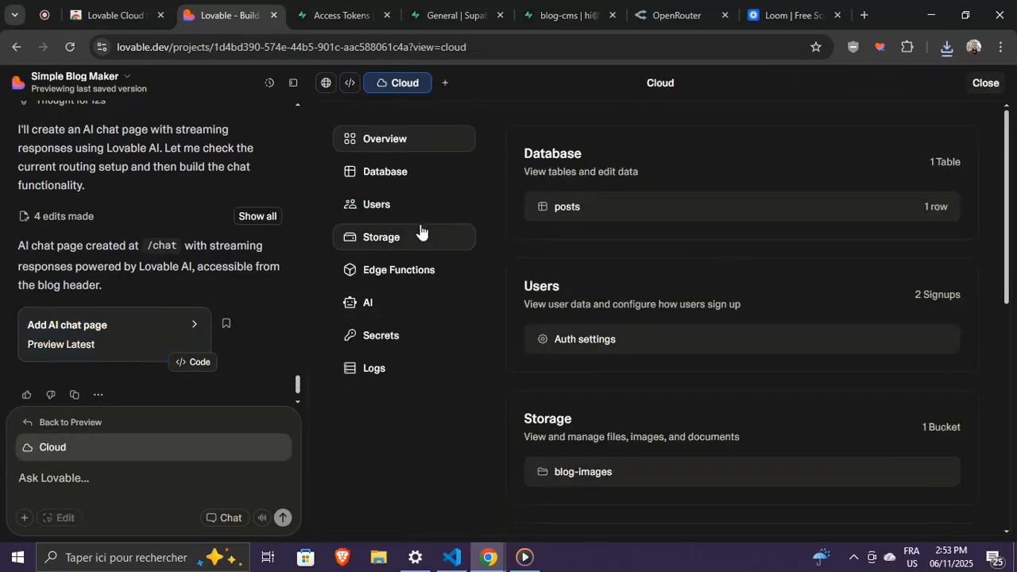
{"action": "mouse_move", "coordinate": [389, 204]}
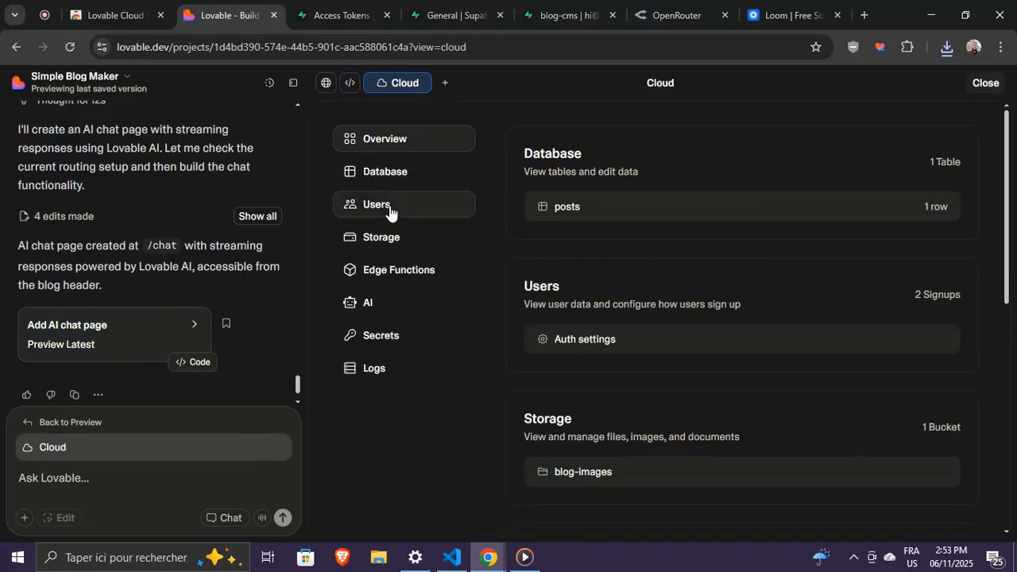
{"action": "left_click", "coordinate": [376, 204]}
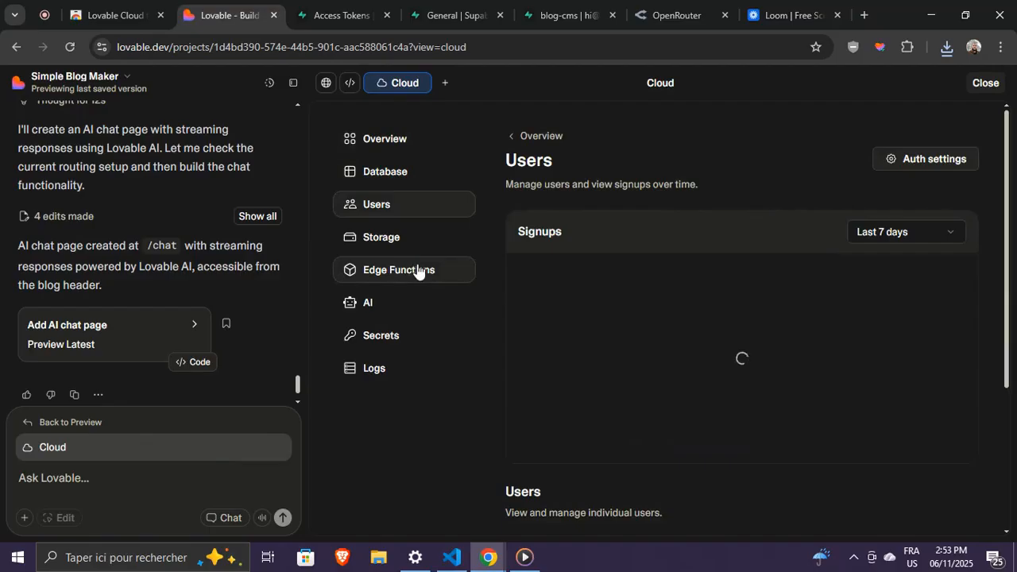
{"action": "left_click", "coordinate": [566, 15]}
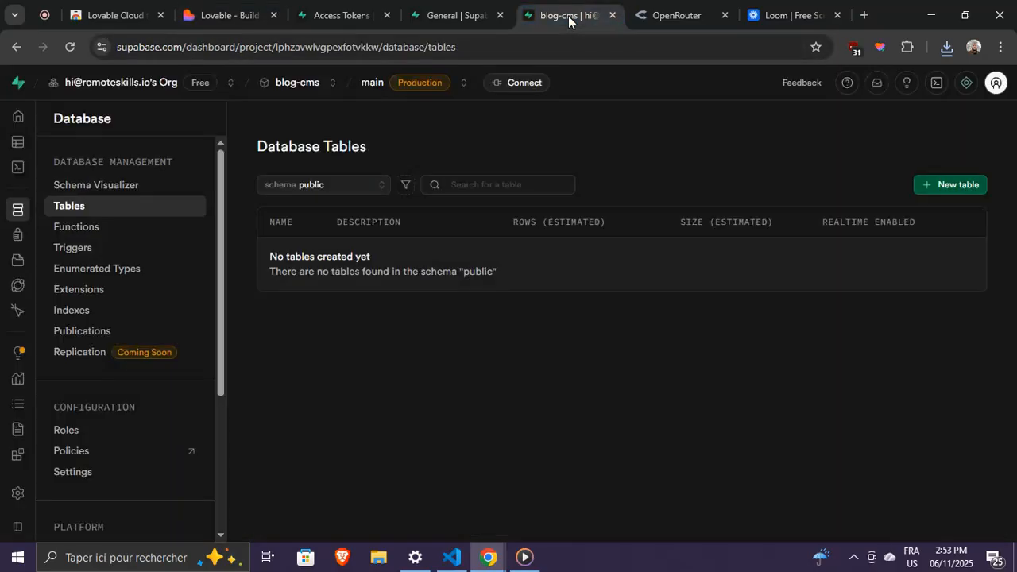
{"action": "mouse_move", "coordinate": [455, 366]}
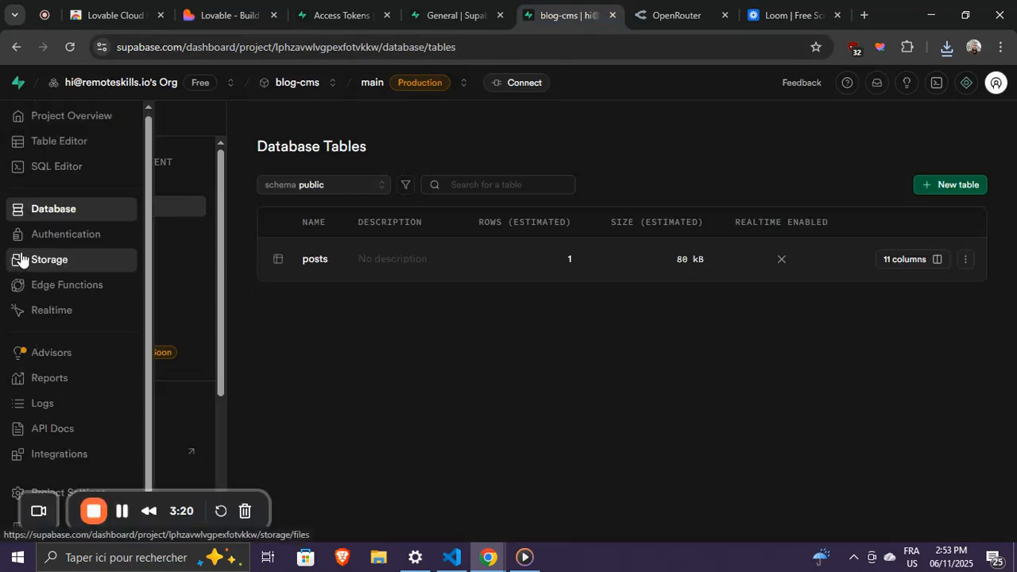
Step: Open blog-cms Edge Functions, listing the chat and resize-image functions
{"action": "left_click", "coordinate": [66, 284]}
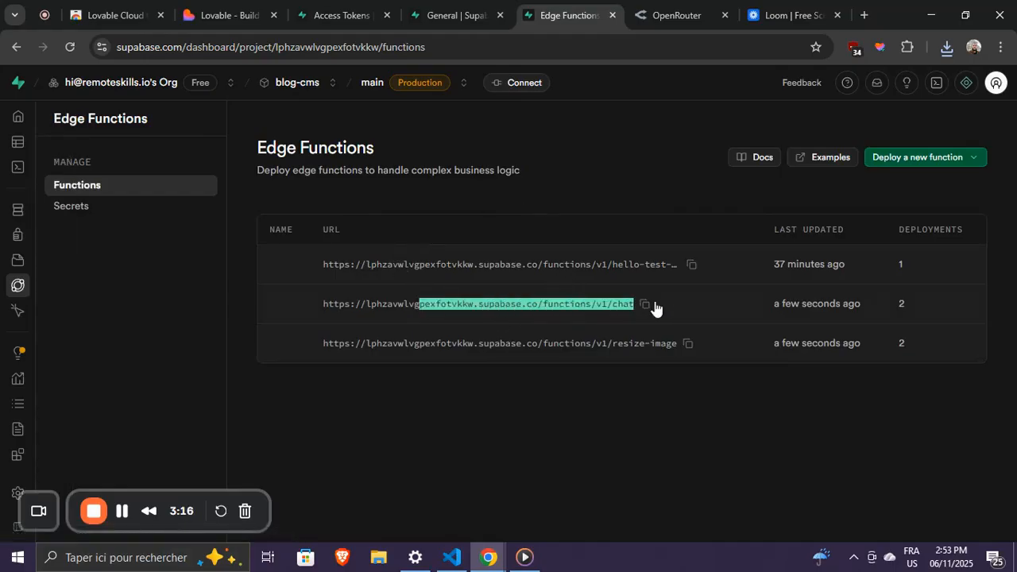
Step: Scroll through the chat function's index.ts source, including its AI gateway call and error handling
{"action": "left_click", "coordinate": [500, 304]}
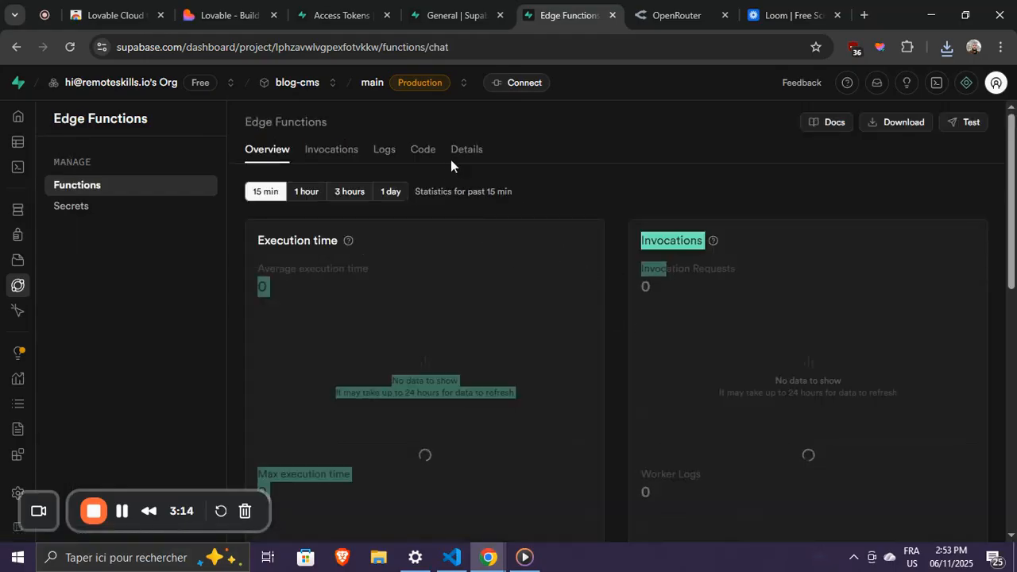
{"action": "left_click", "coordinate": [422, 149]}
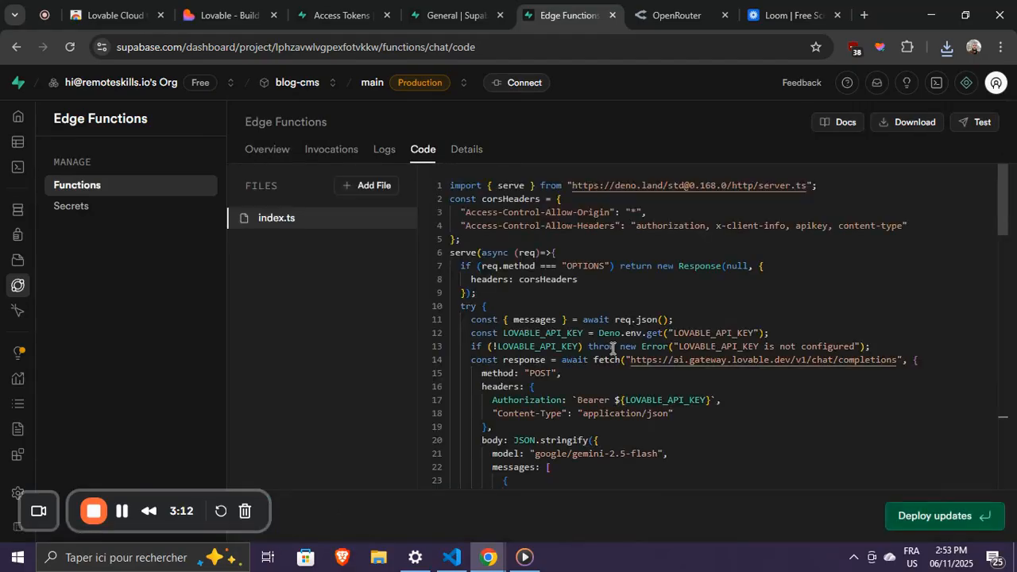
{"action": "scroll", "scroll_direction": "down", "scroll_amount": 3}
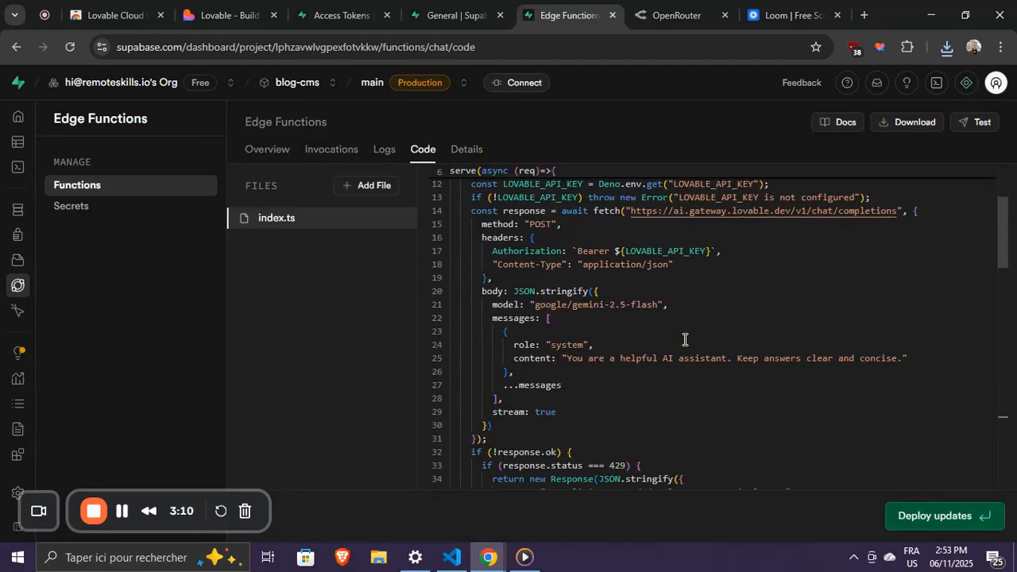
{"action": "scroll", "scroll_direction": "down", "scroll_amount": 3}
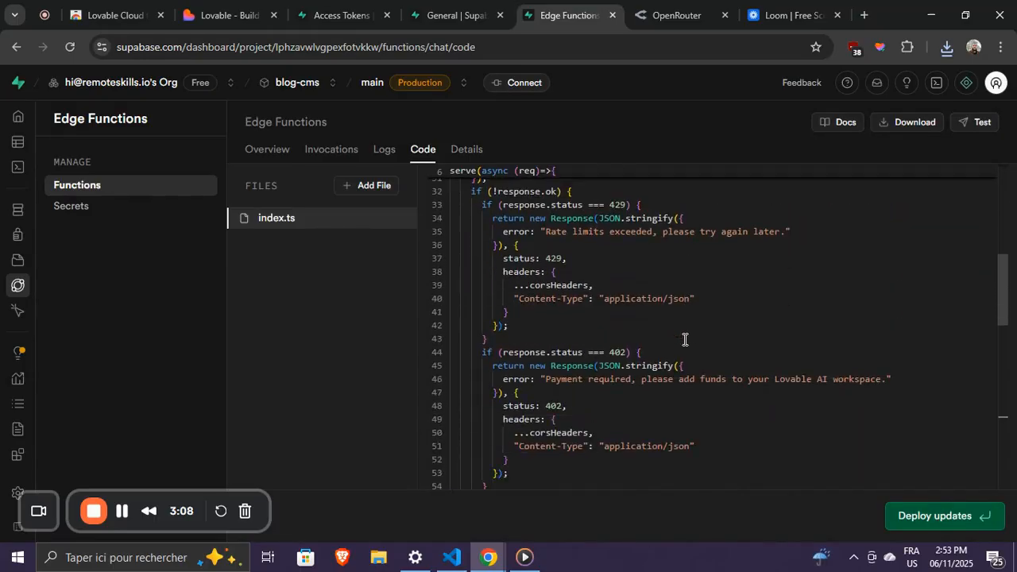
{"action": "scroll", "scroll_direction": "down", "scroll_amount": 3}
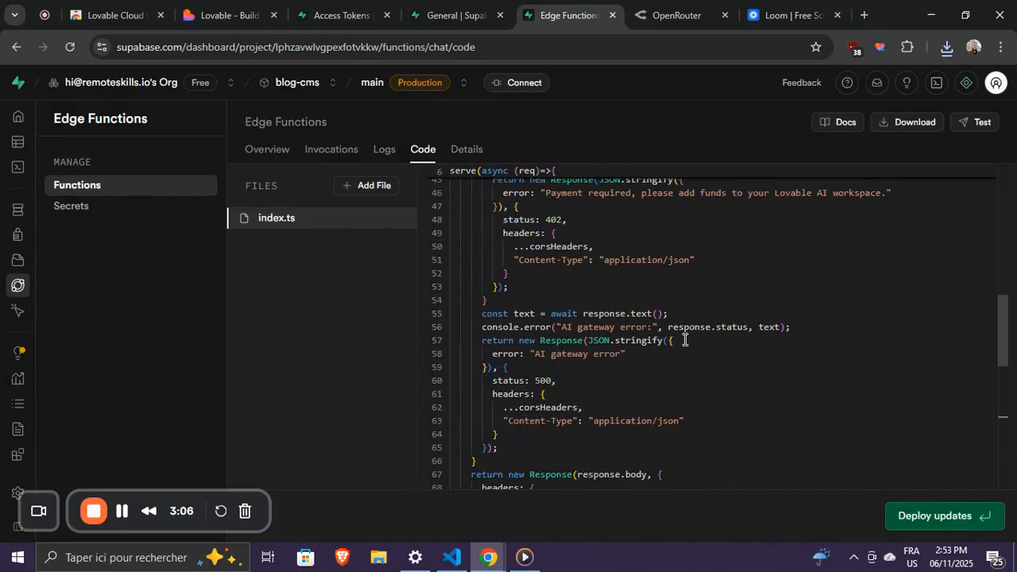